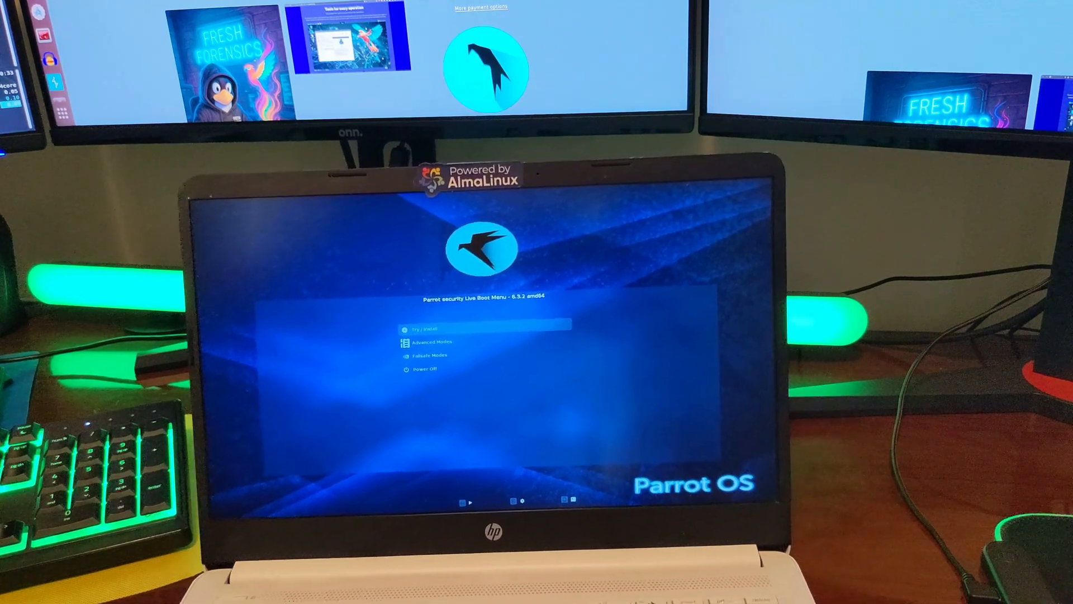
- Enter Advanced Modes on the live boot menu and move toward Encrypted persistence
key(Down)
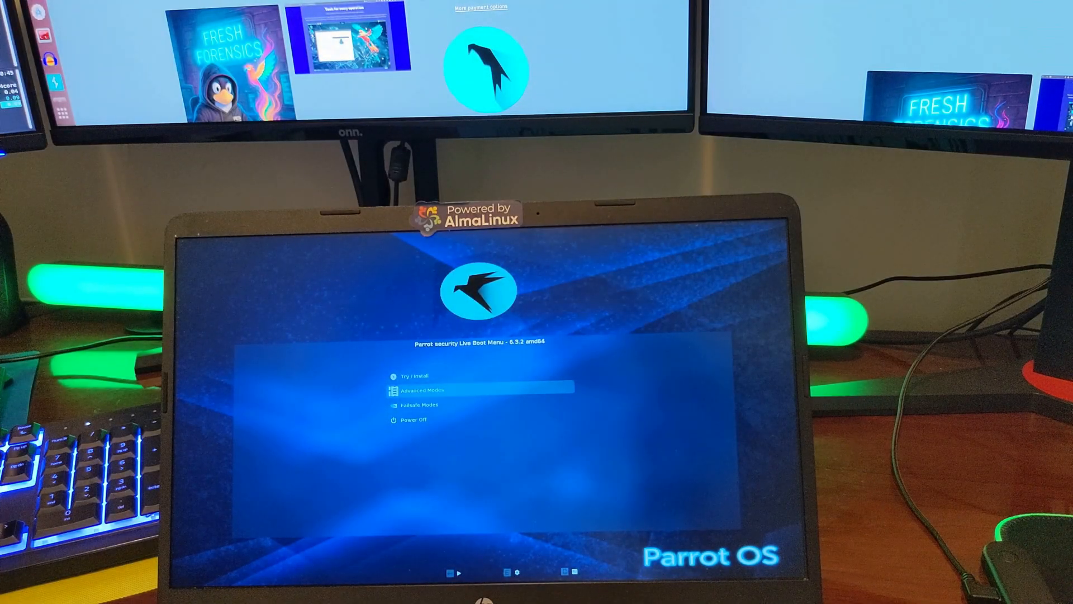
key(Return)
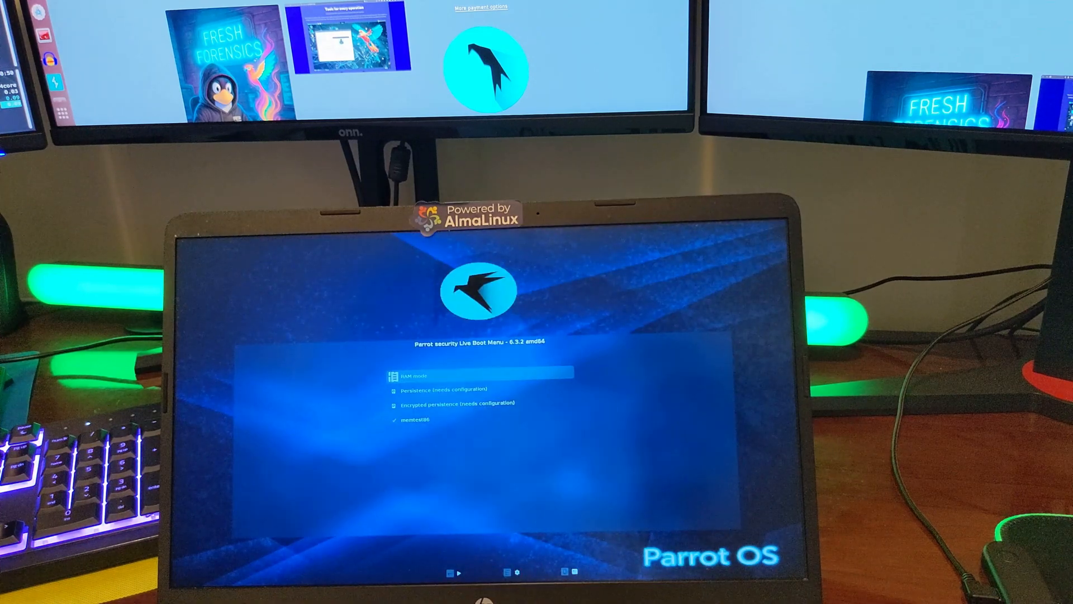
key(Down)
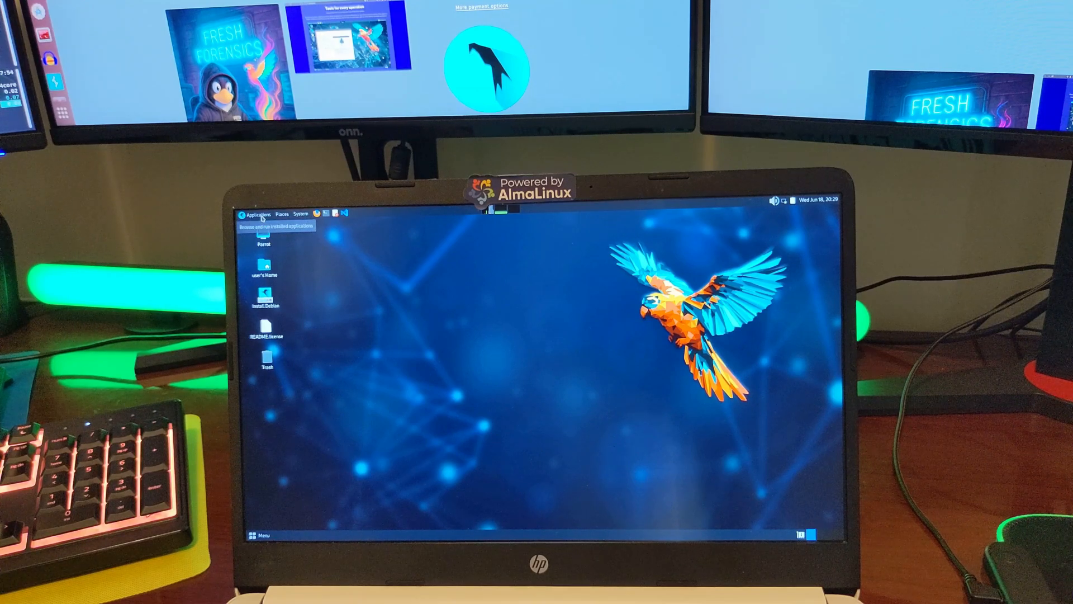
- Open the Applications menu to browse the Pentesting tool categories
click(260, 215)
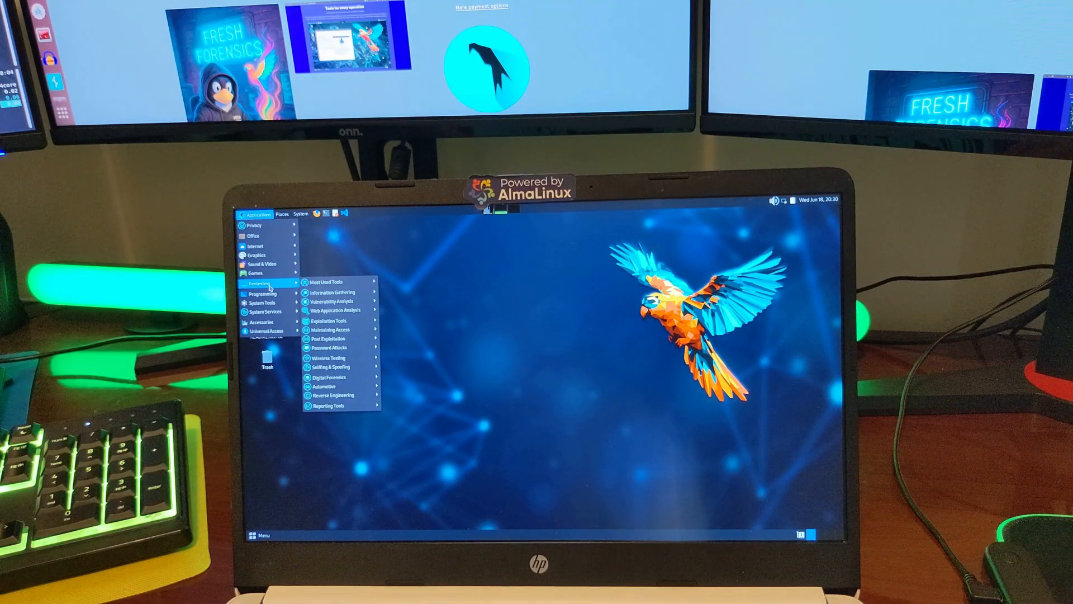
mouse_move(335, 292)
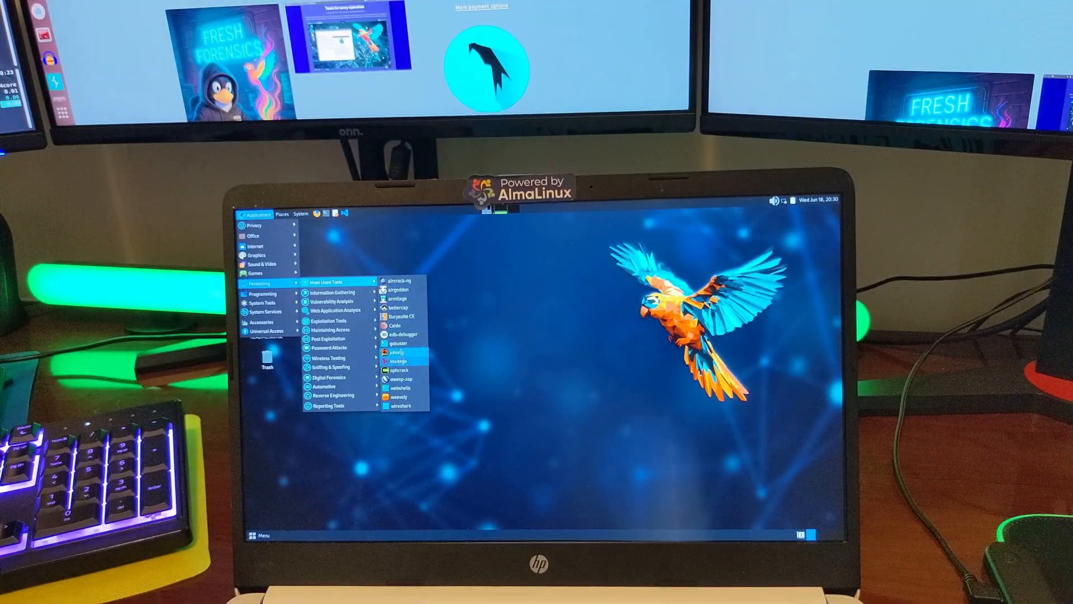
mouse_move(400, 343)
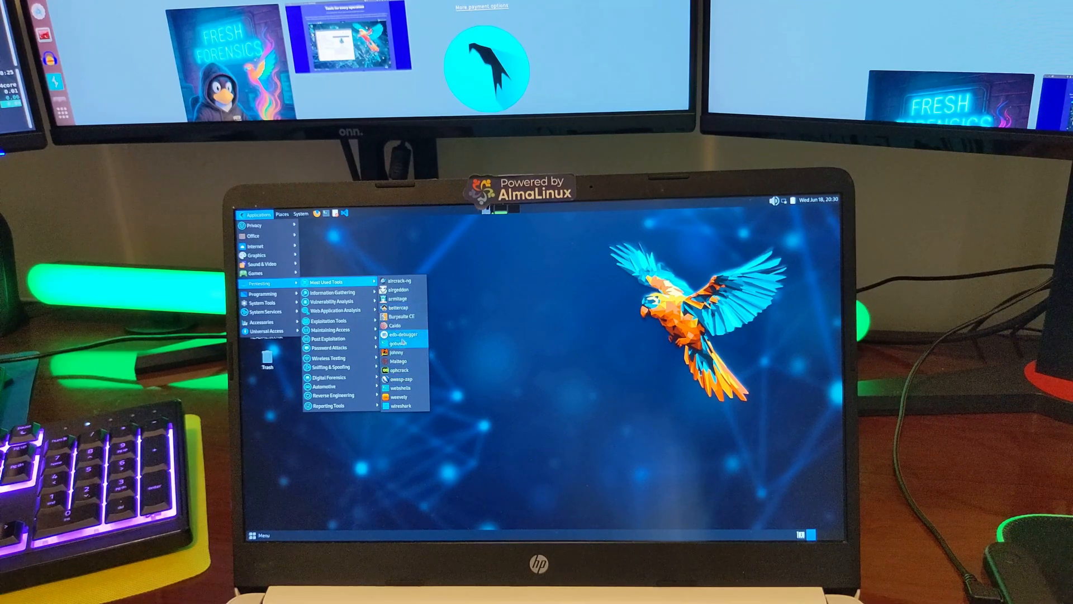